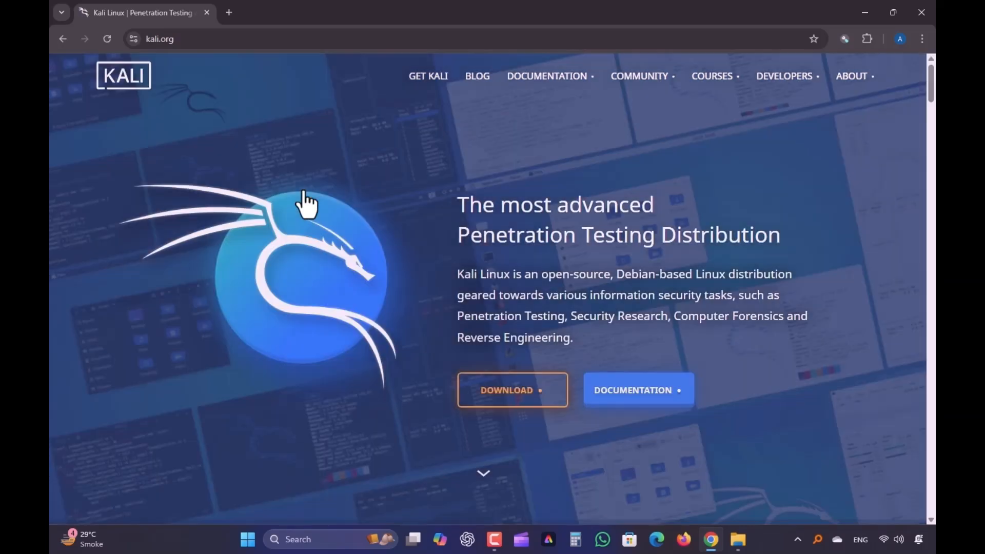
Go from the kali.org homepage to the Get Kali downloads page.
{"action": "scroll", "scroll_direction": "down", "scroll_amount": 3}
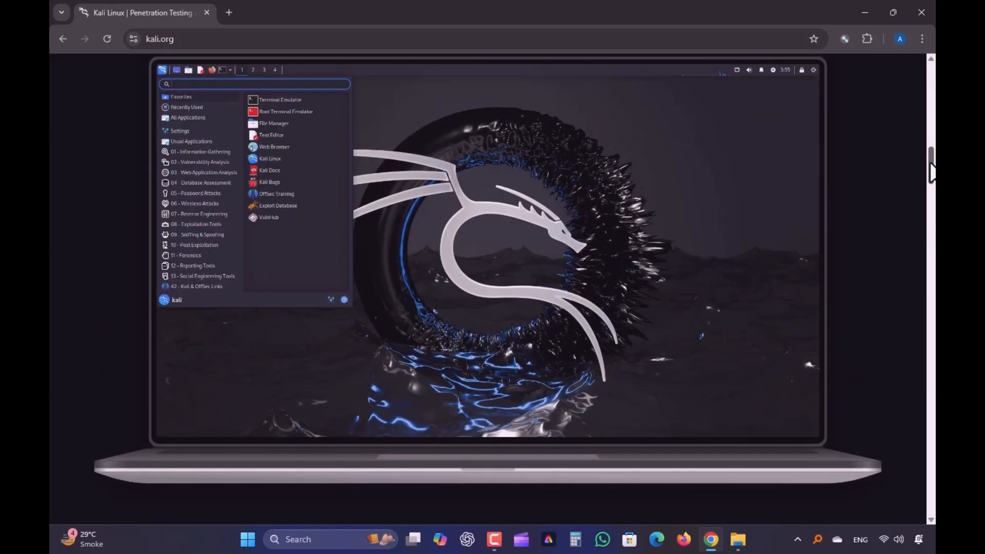
{"action": "scroll", "scroll_direction": "down", "scroll_amount": 3}
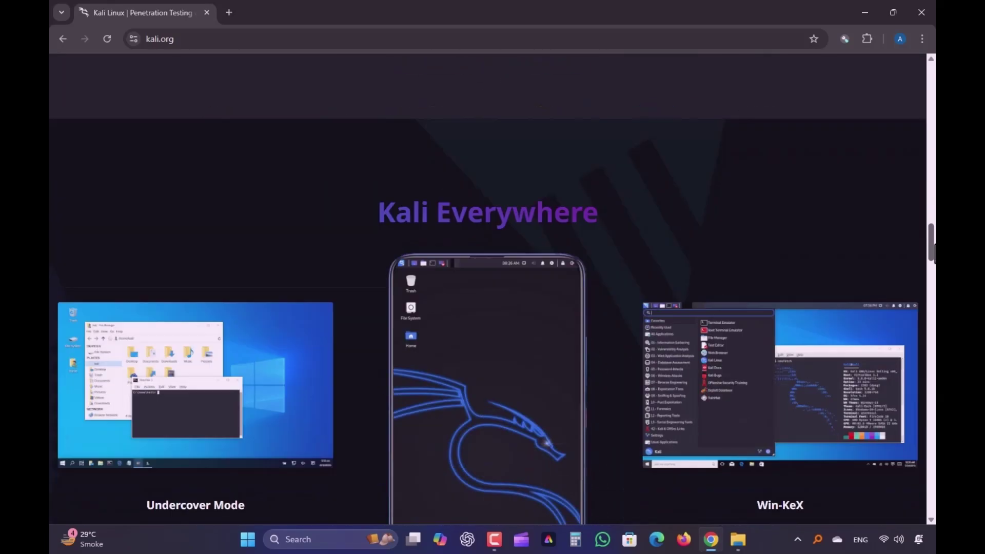
{"action": "scroll", "scroll_direction": "down", "scroll_amount": 3}
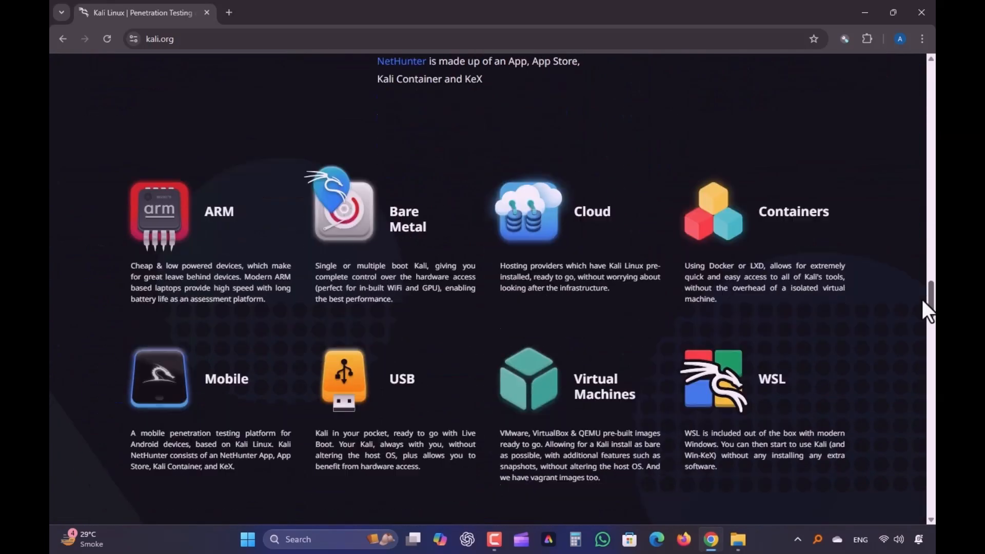
{"action": "scroll", "scroll_direction": "down", "scroll_amount": 3}
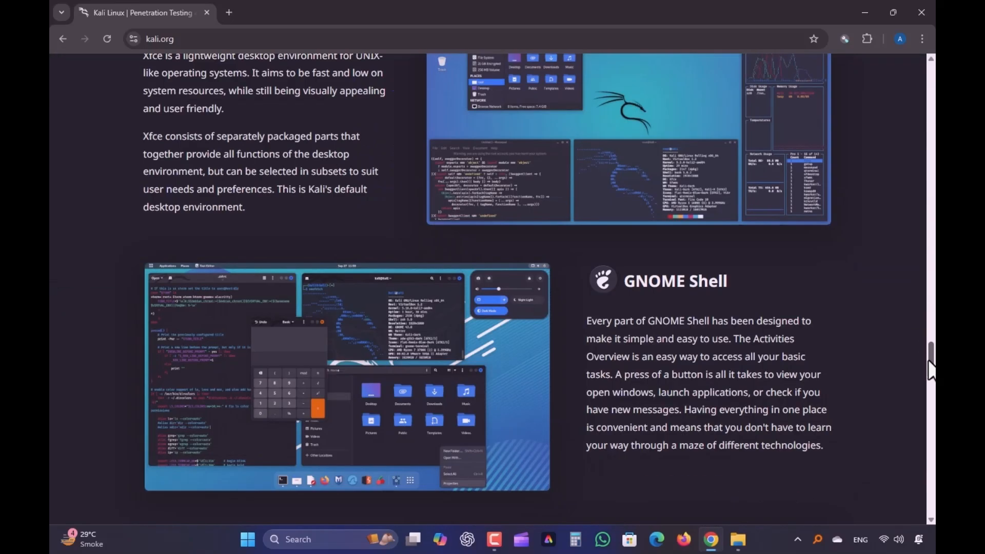
{"action": "scroll", "scroll_direction": "down", "scroll_amount": 3}
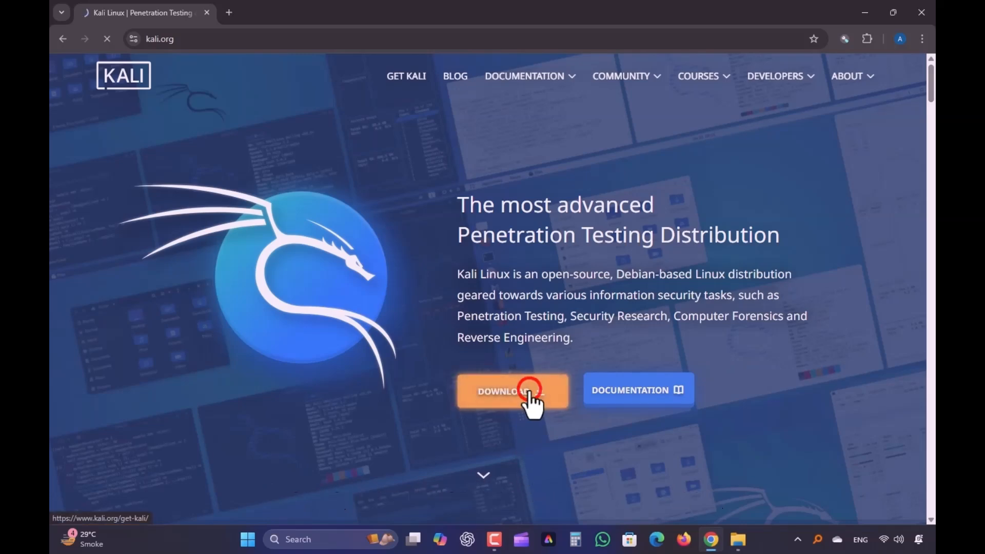
{"action": "left_click", "coordinate": [529, 390]}
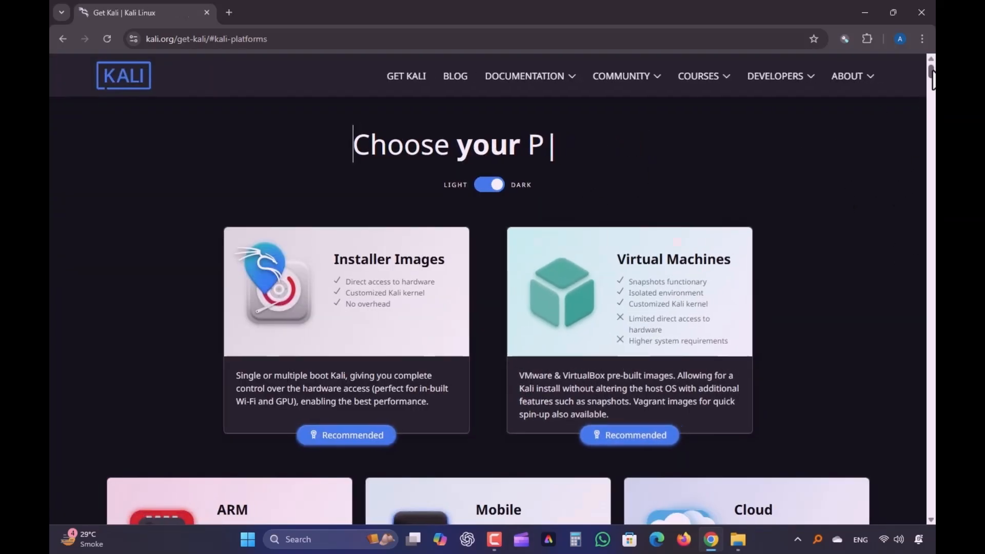
Start the direct download of the Kali 2025.1c x86_64 Live Boot ISO.
{"action": "scroll", "scroll_direction": "down", "scroll_amount": 3}
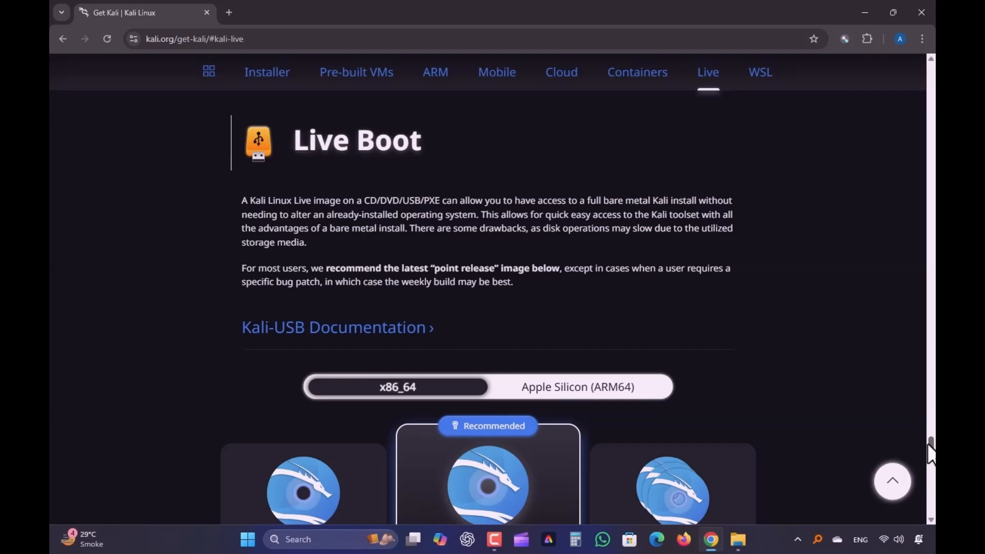
{"action": "scroll", "scroll_direction": "down", "scroll_amount": 3}
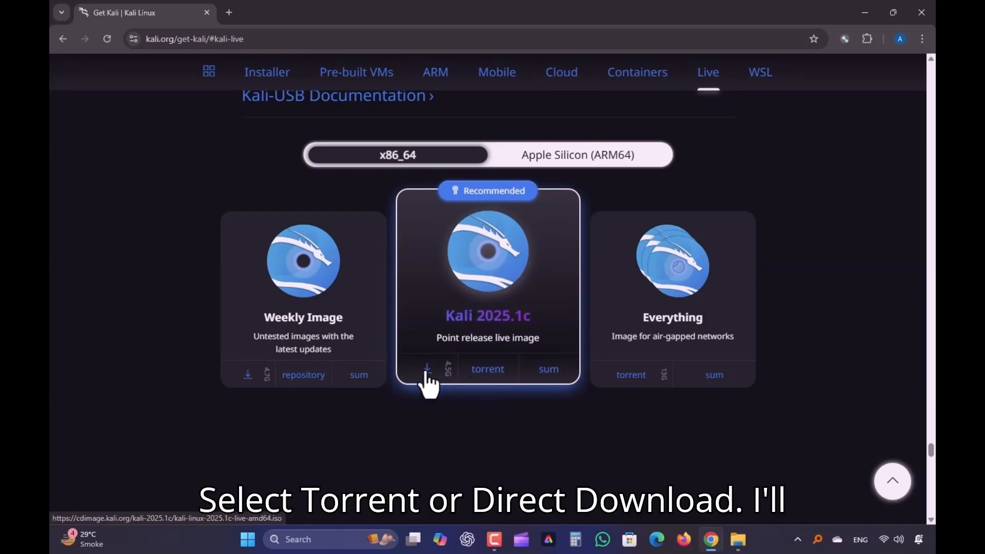
{"action": "left_click", "coordinate": [427, 369]}
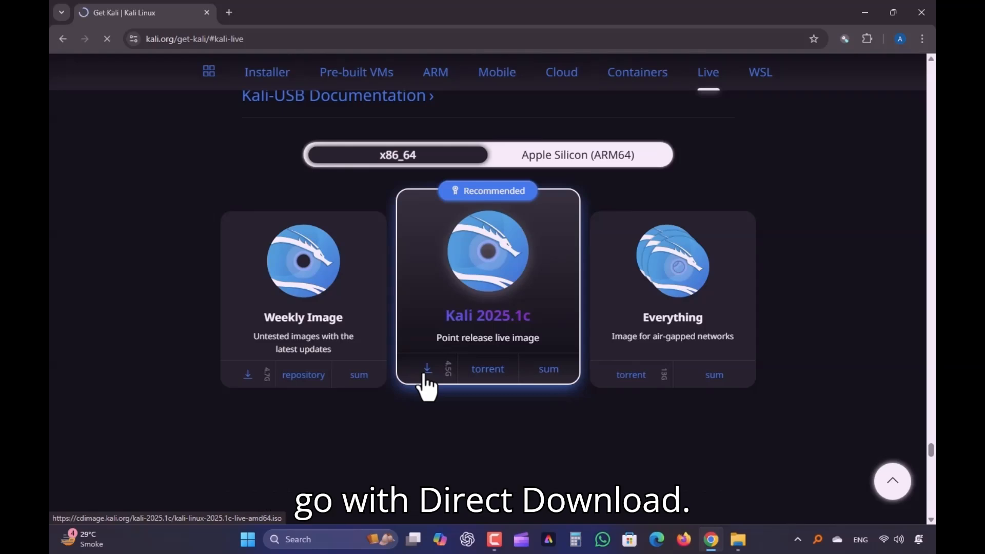
{"action": "left_click", "coordinate": [427, 368]}
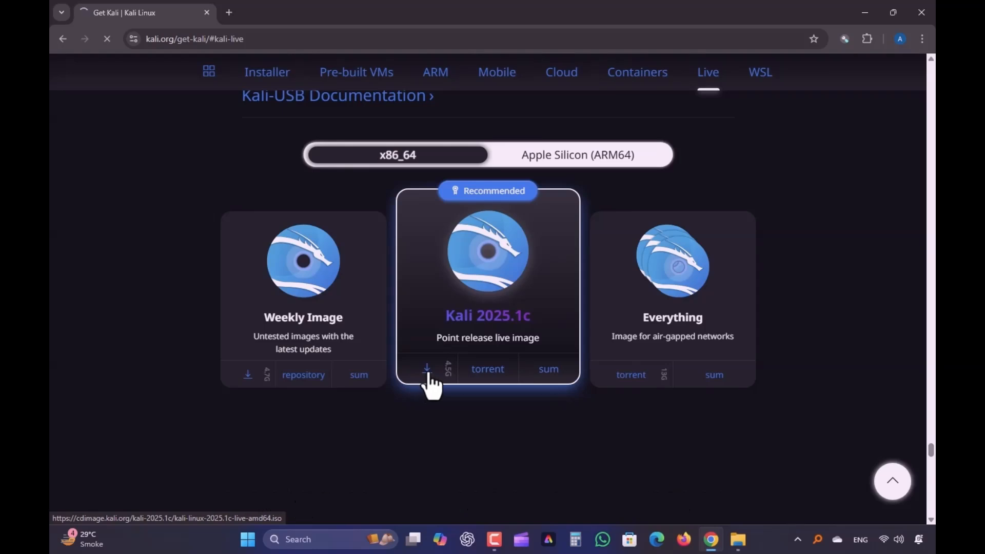
{"action": "left_click", "coordinate": [427, 369]}
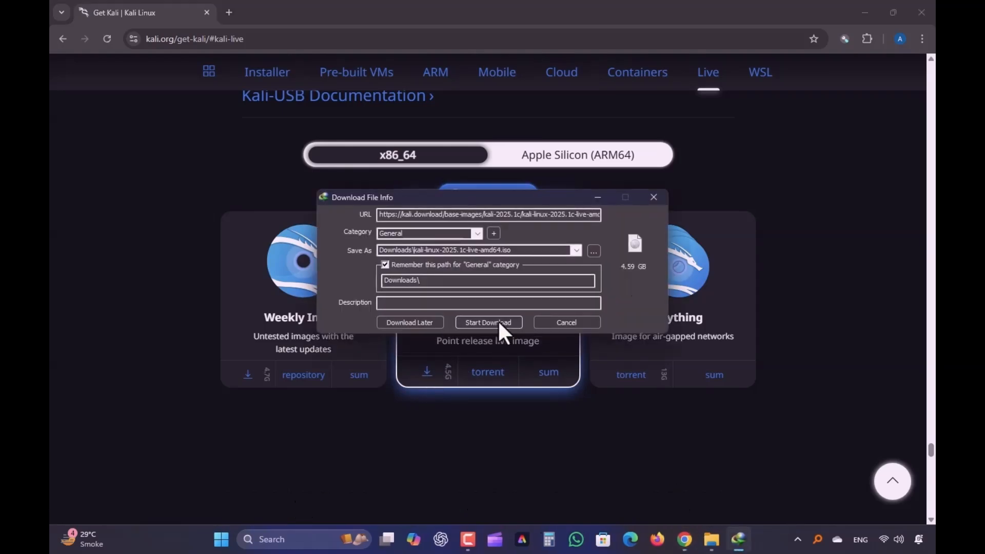
Start the 4.59 GB Kali ISO download in IDM, pause it, and minimize it to the tray.
{"action": "left_click", "coordinate": [488, 323]}
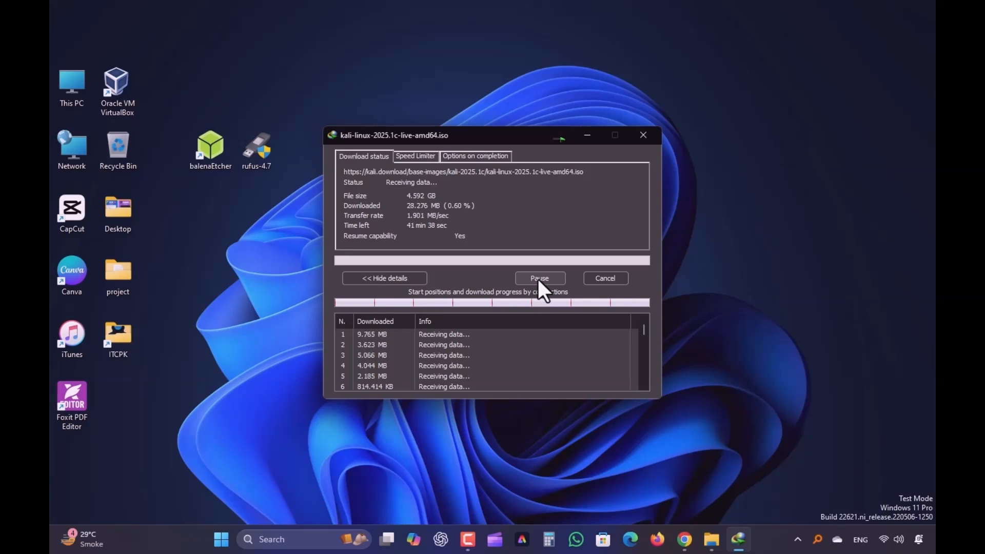
{"action": "left_click", "coordinate": [540, 278]}
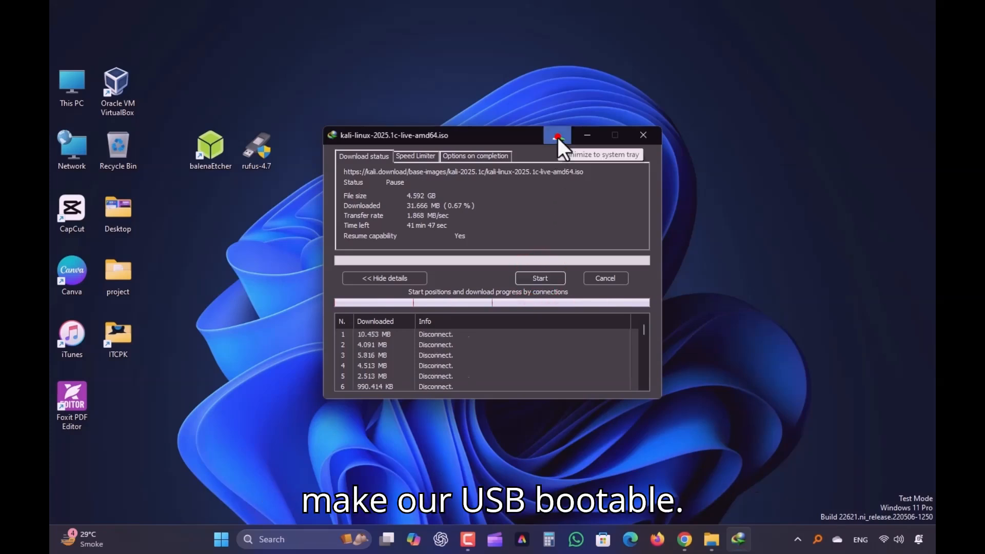
{"action": "left_click", "coordinate": [558, 135]}
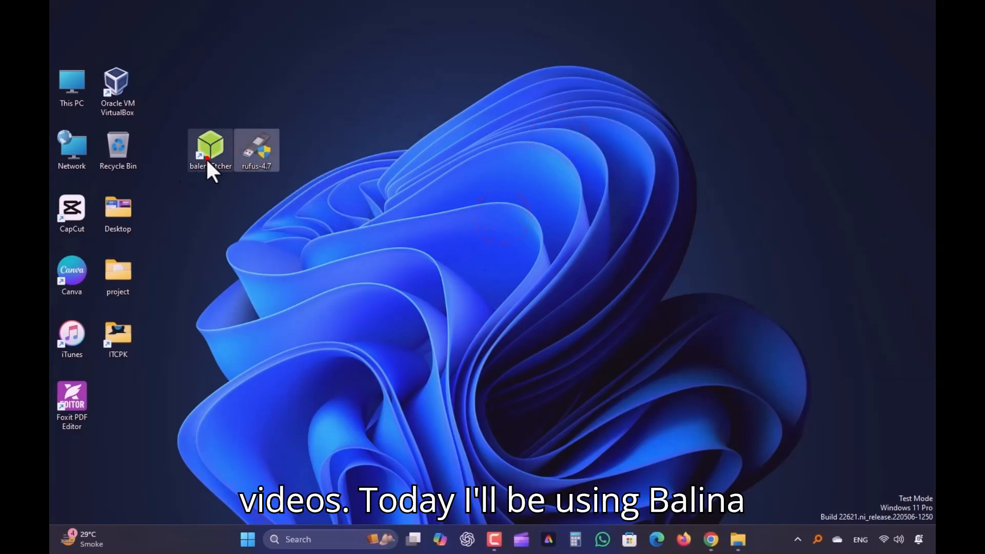
Launch balenaEtcher and choose the Kali amd64 ISO as the image to flash.
{"action": "double_click", "coordinate": [210, 148]}
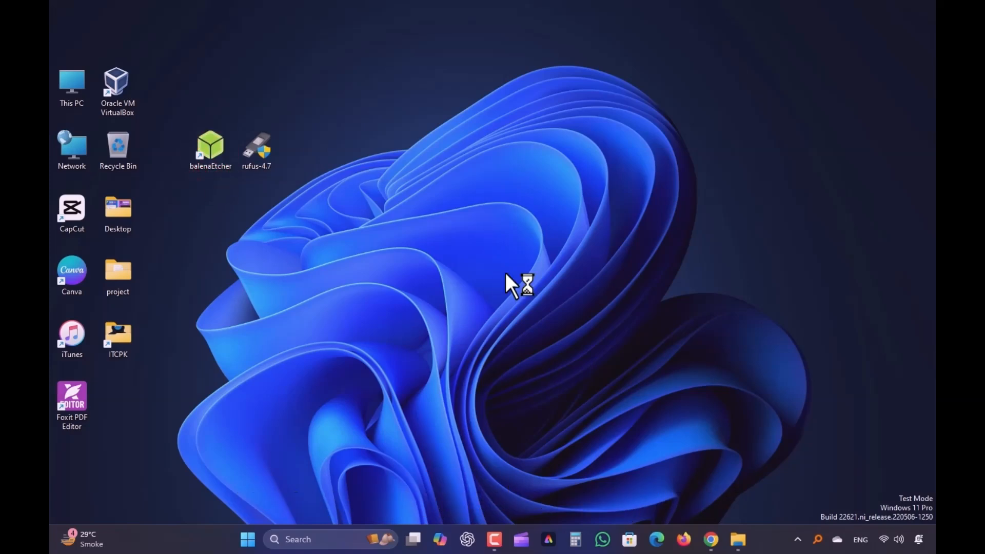
{"action": "double_click", "coordinate": [210, 144]}
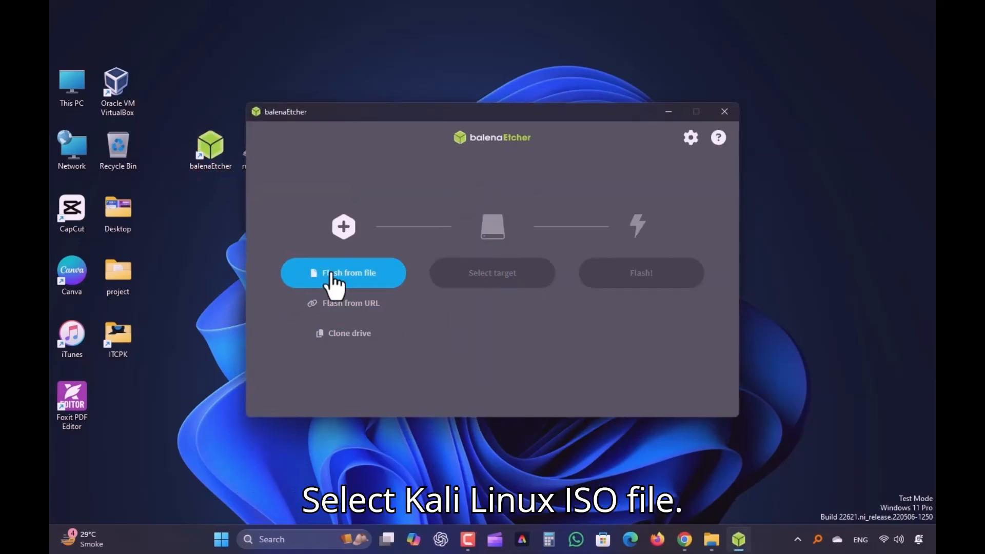
{"action": "left_click", "coordinate": [343, 273]}
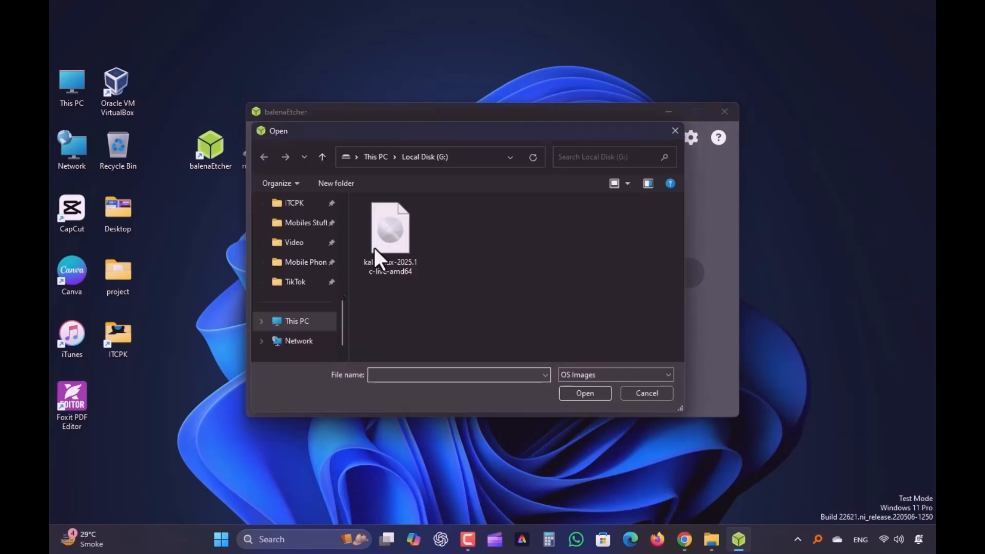
{"action": "left_click", "coordinate": [647, 393]}
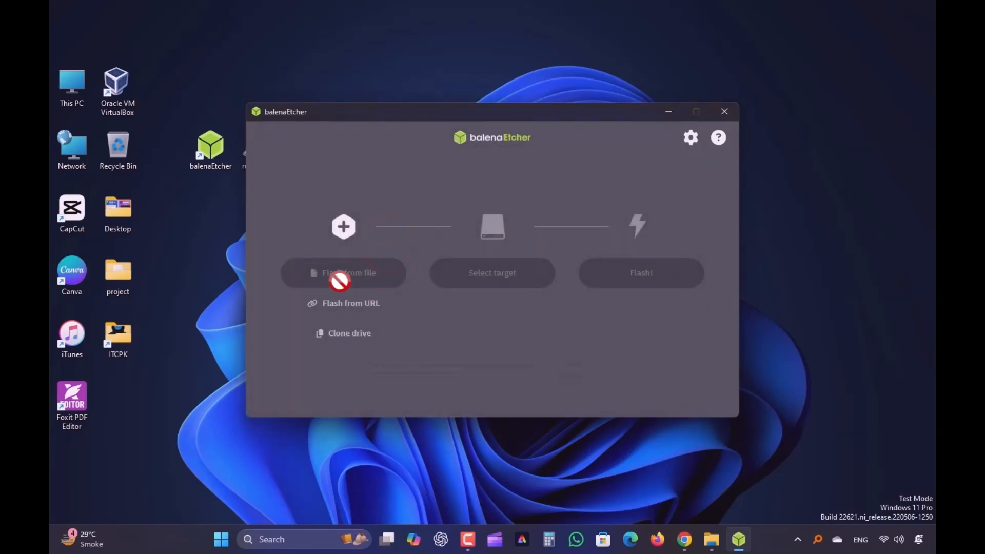
{"action": "mouse_move", "coordinate": [404, 311]}
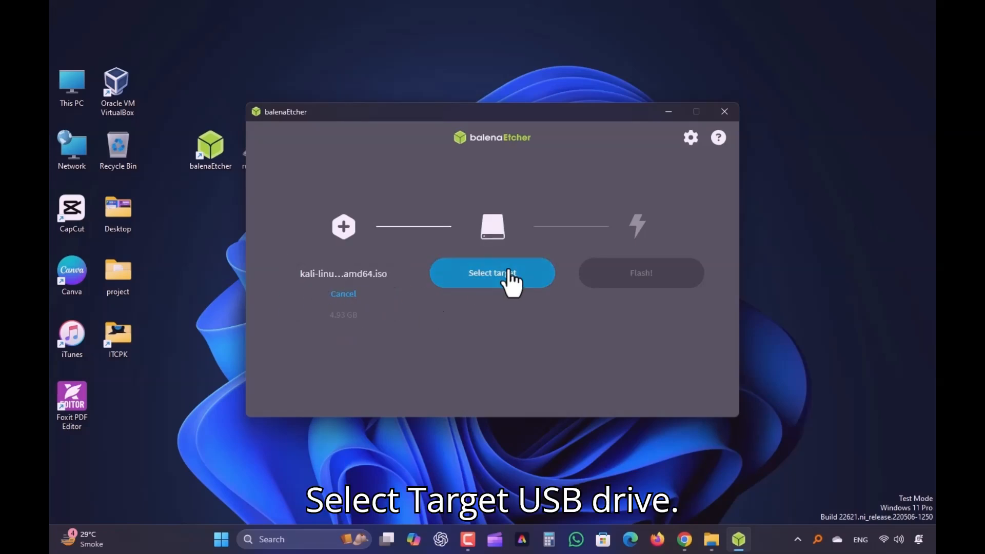
Select the 32.5 GB hp v210w USB Device as the flash target.
{"action": "left_click", "coordinate": [493, 273]}
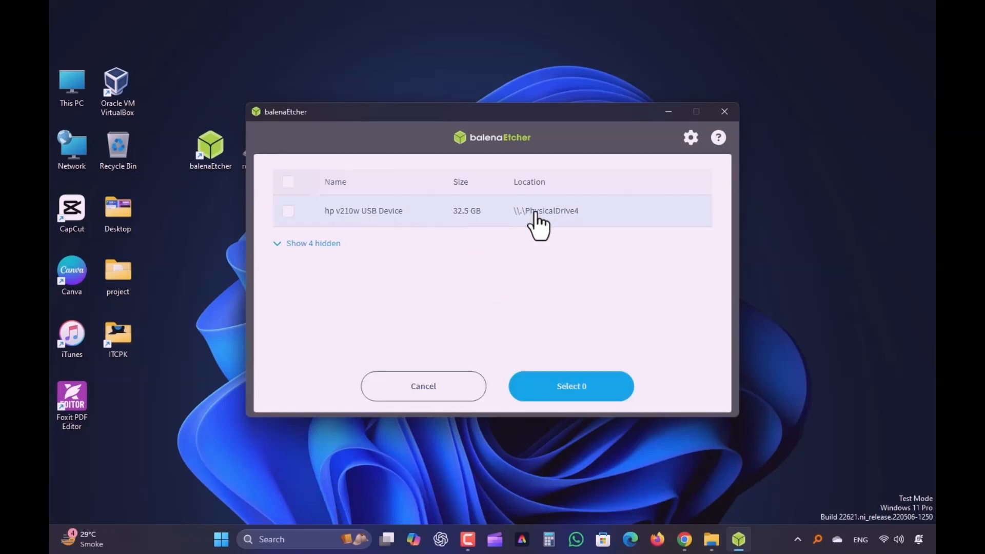
{"action": "left_click", "coordinate": [572, 385]}
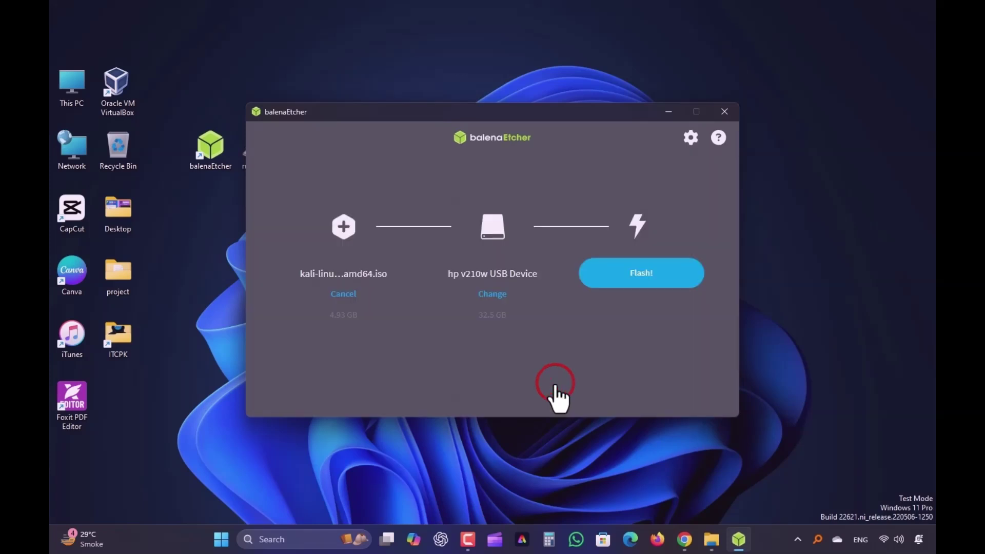
Flash the Kali image to the USB drive and close balenaEtcher once completed.
{"action": "left_click", "coordinate": [642, 273]}
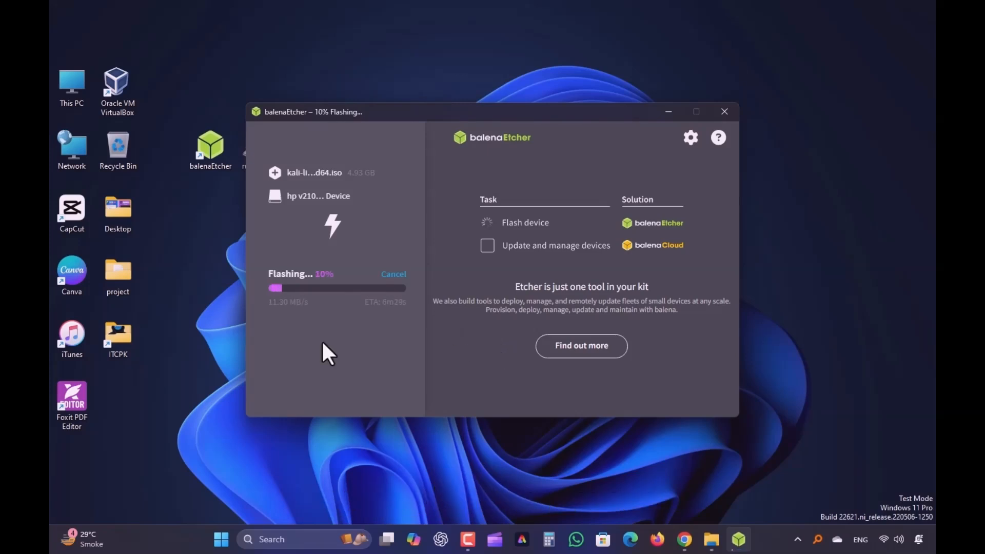
{"action": "mouse_move", "coordinate": [362, 352]}
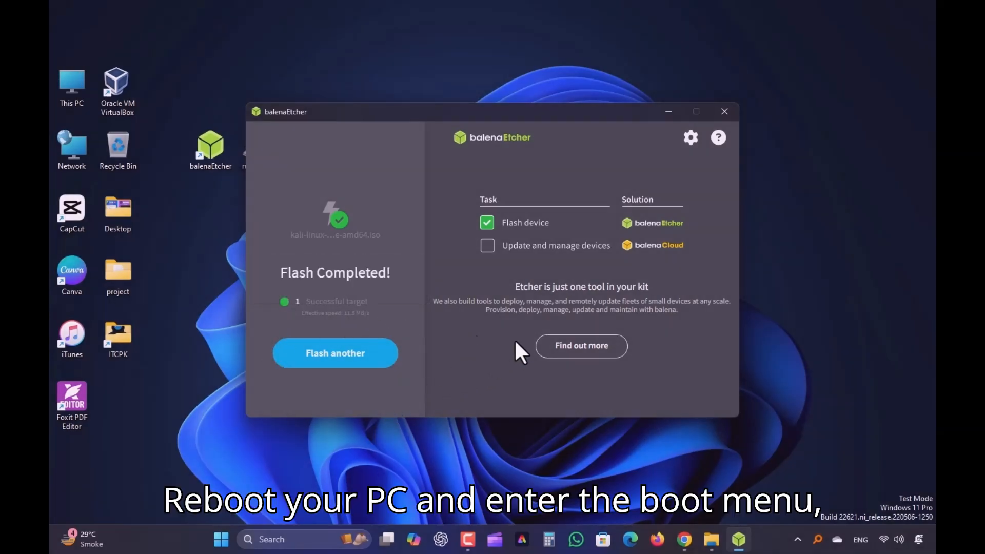
{"action": "left_click", "coordinate": [724, 112]}
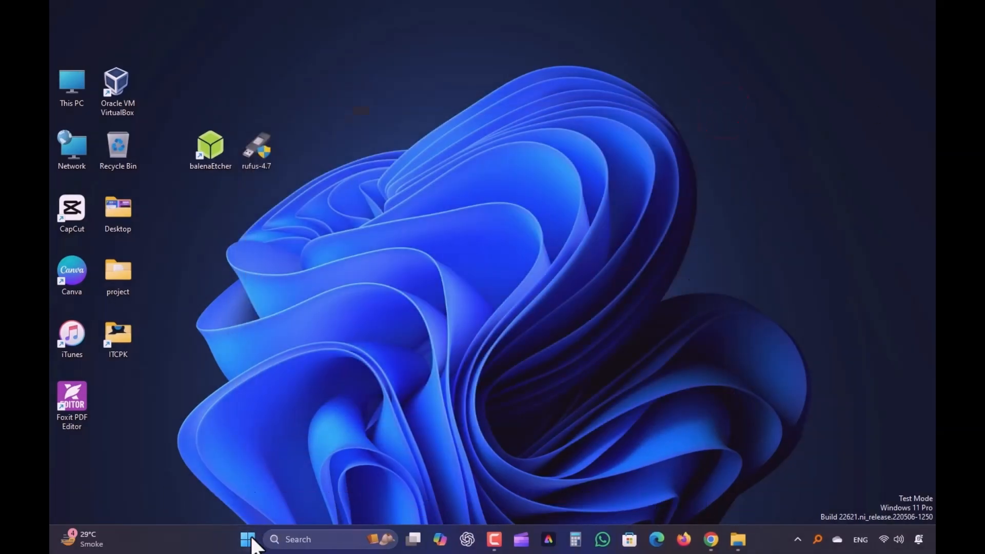
{"action": "right_click", "coordinate": [246, 553]}
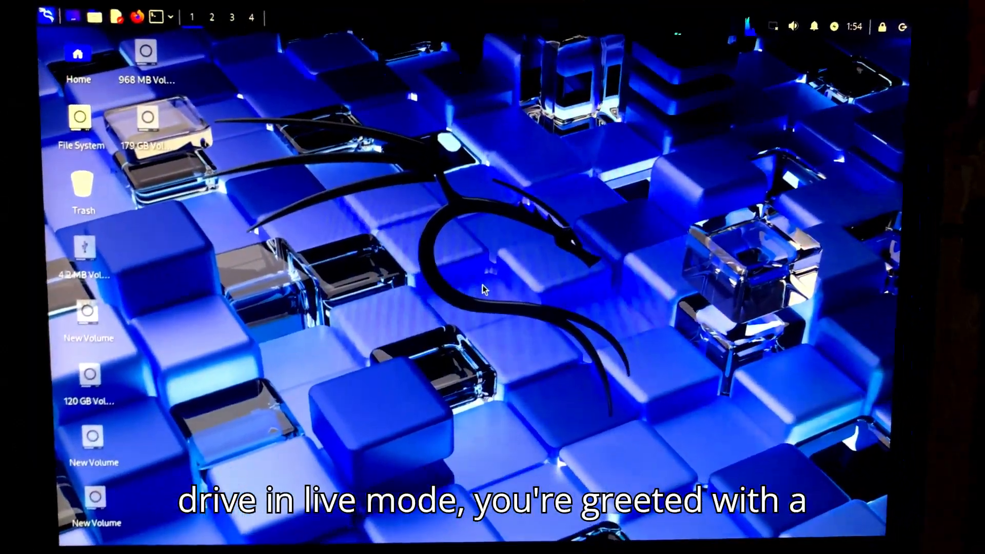
Switch the desktop wallpaper to the colourful Kali dragon image via Desktop Settings.
{"action": "right_click", "coordinate": [482, 289]}
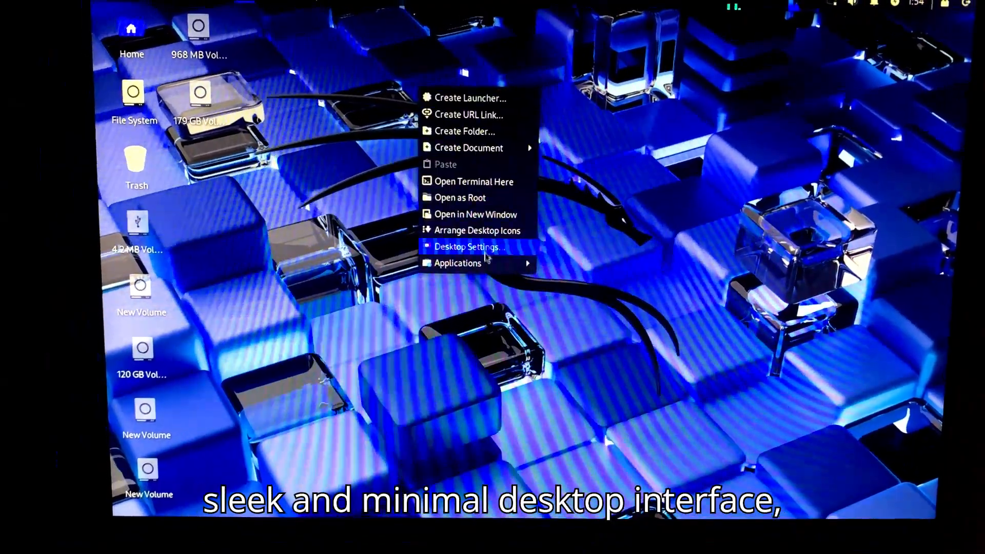
{"action": "left_click", "coordinate": [468, 247]}
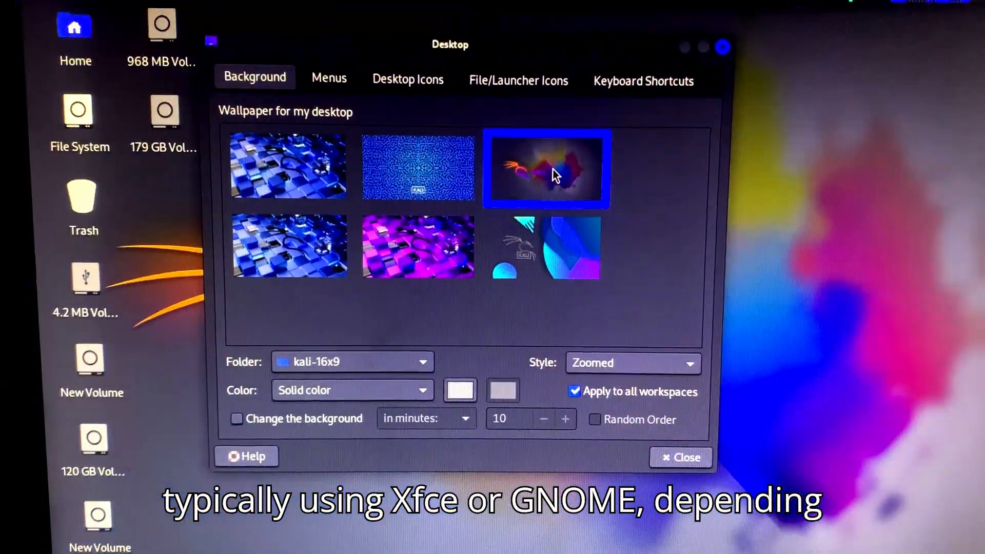
{"action": "left_click", "coordinate": [680, 457]}
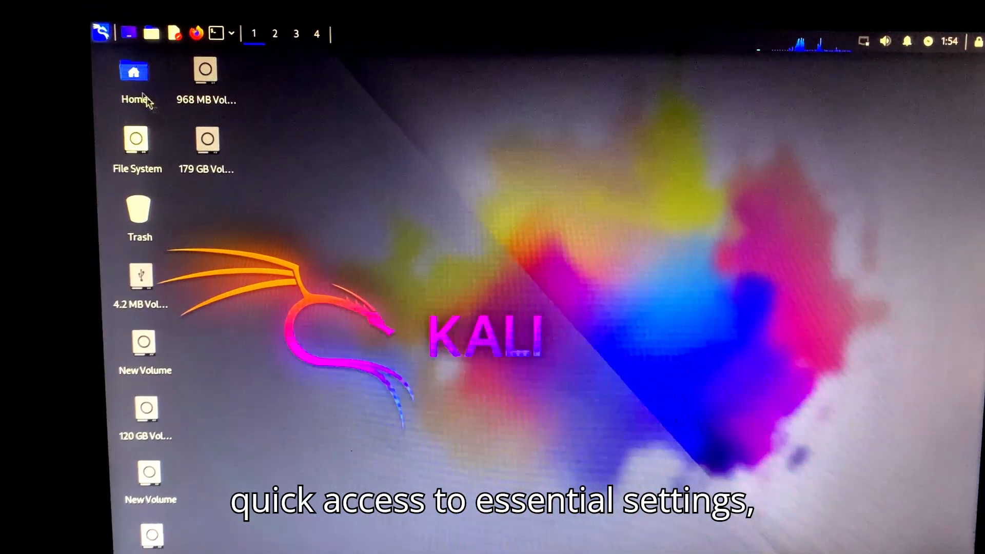
Browse the Applications menu's Wireless Attacks tool category.
{"action": "left_click", "coordinate": [100, 31]}
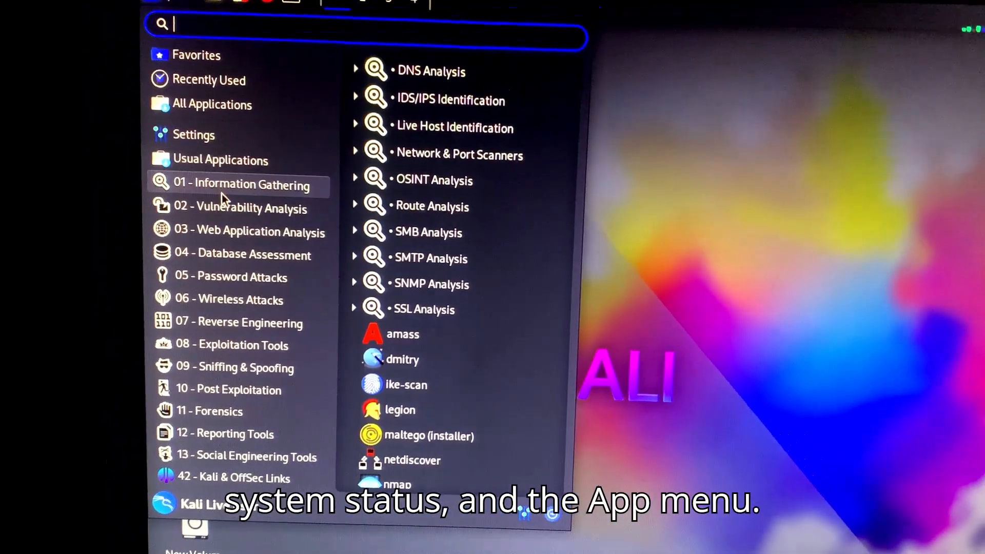
{"action": "left_click", "coordinate": [228, 301]}
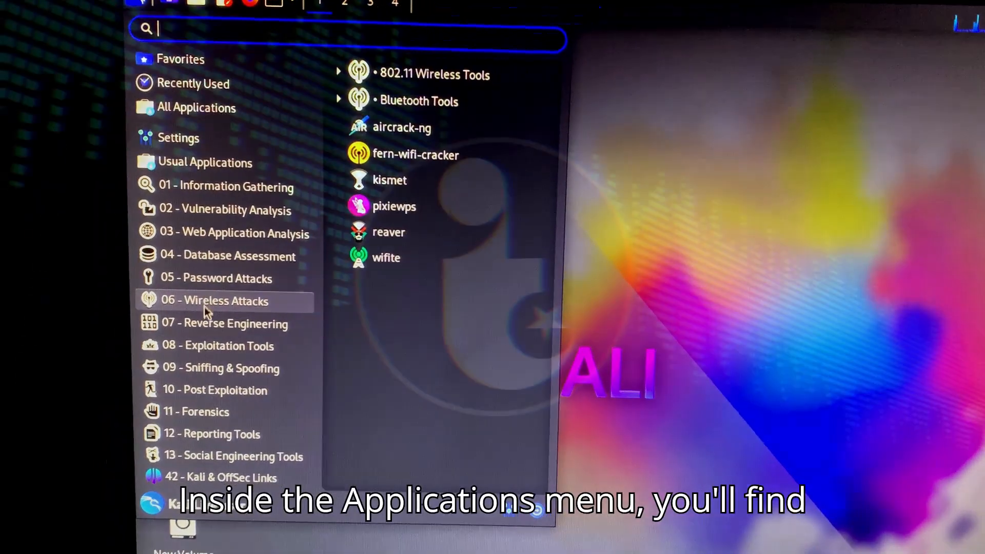
Connect to an available Wi-Fi network from the panel's network menu.
{"action": "left_click", "coordinate": [211, 440]}
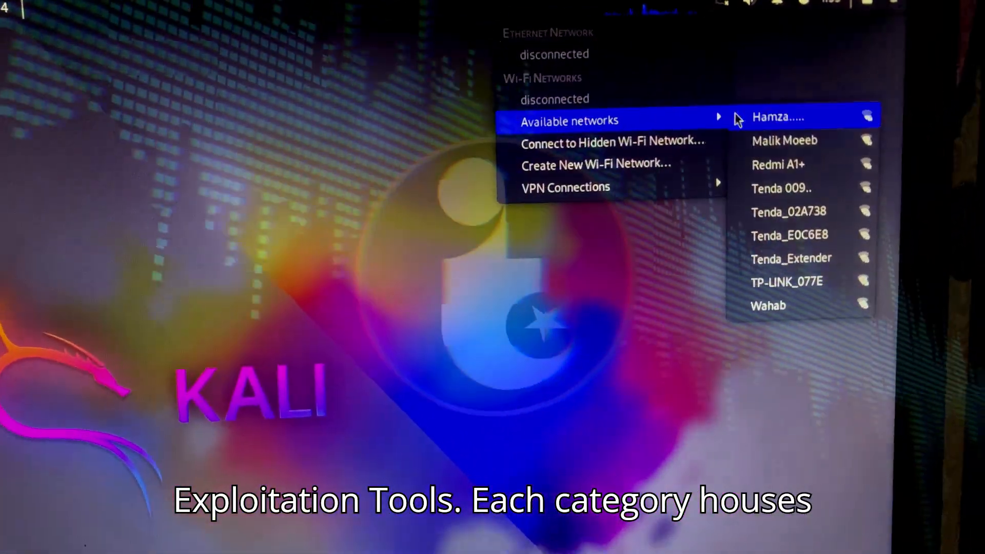
{"action": "left_click", "coordinate": [787, 281]}
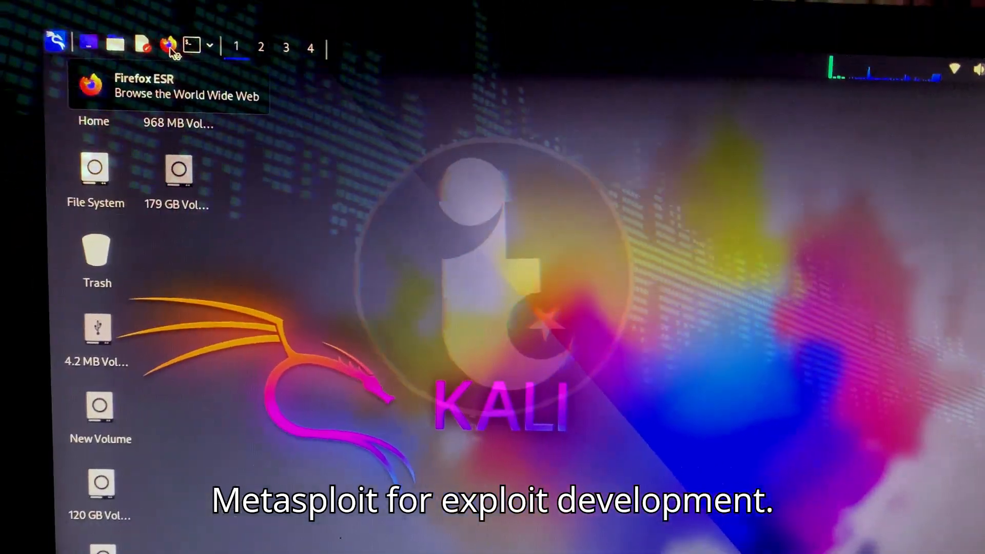
Launch Firefox ESR and begin searching 'goog' from the address bar.
{"action": "left_click", "coordinate": [168, 45]}
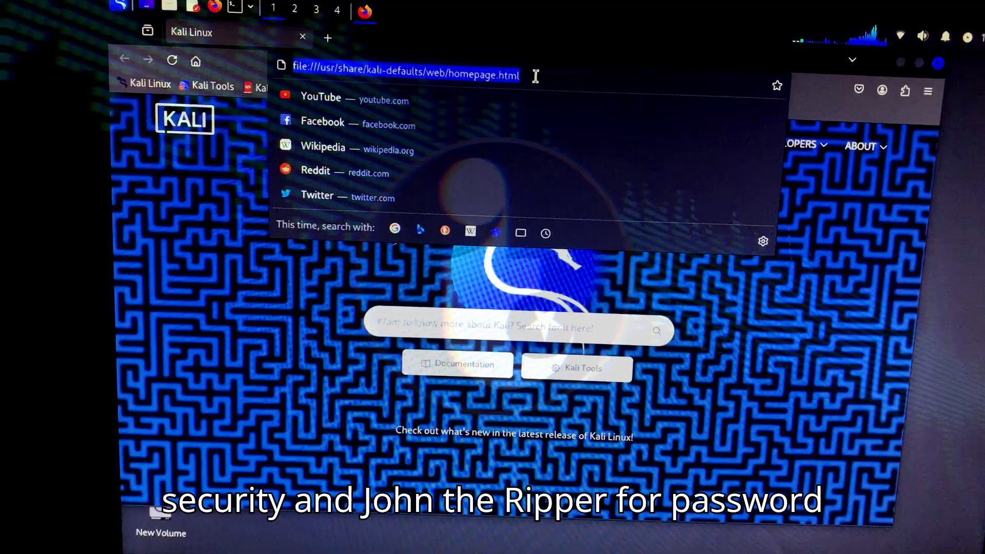
{"action": "type", "text": "goog"}
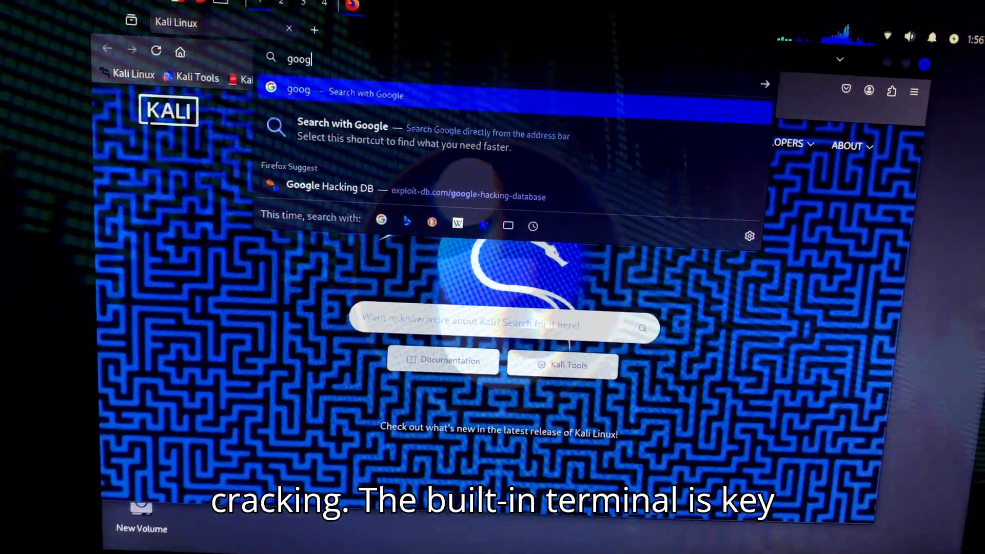